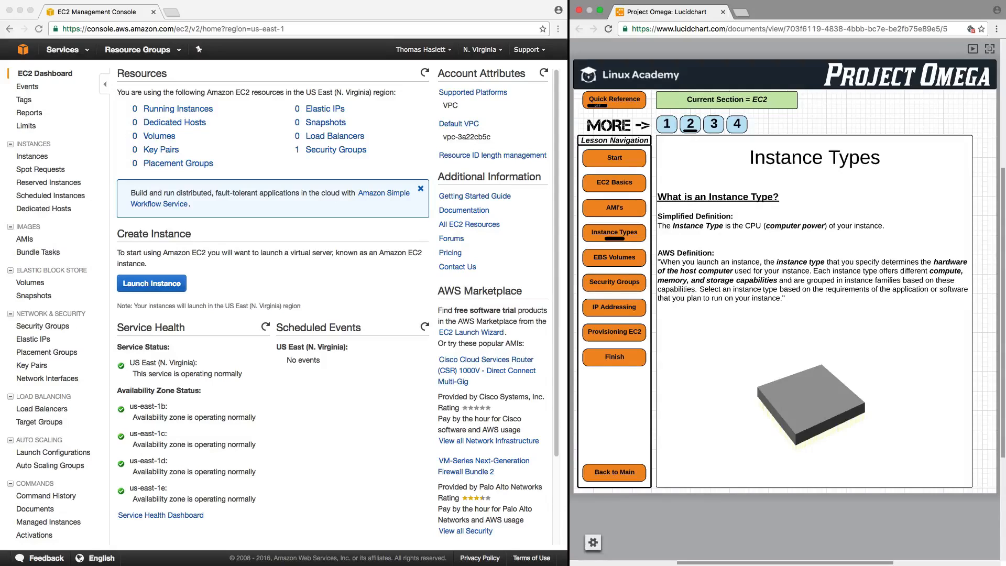
Launch a new instance with the Amazon Linux AMI, reaching instance type choices with t2.micro selected
{"action": "left_click", "coordinate": [712, 124]}
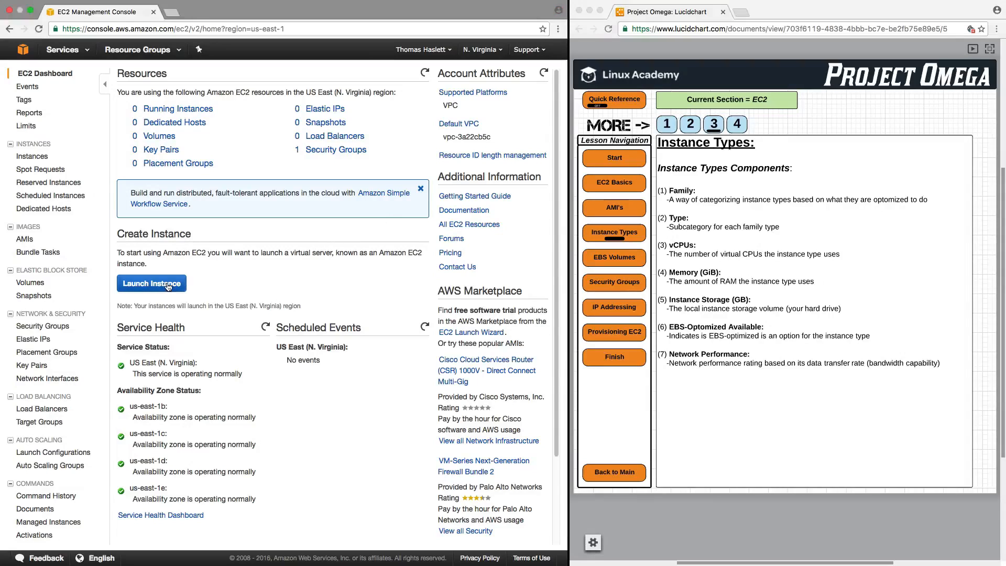
{"action": "mouse_move", "coordinate": [204, 337]}
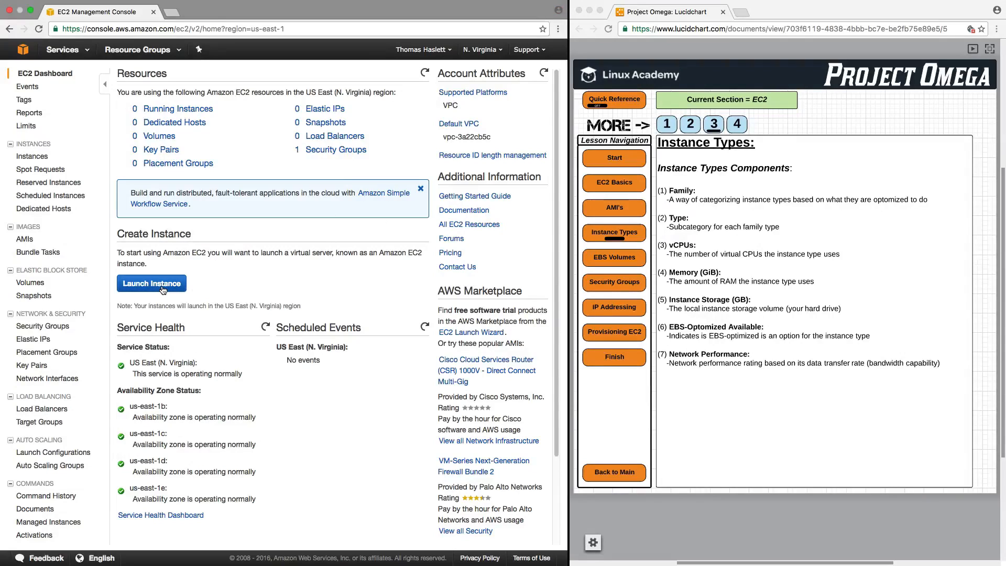
{"action": "mouse_move", "coordinate": [153, 292]}
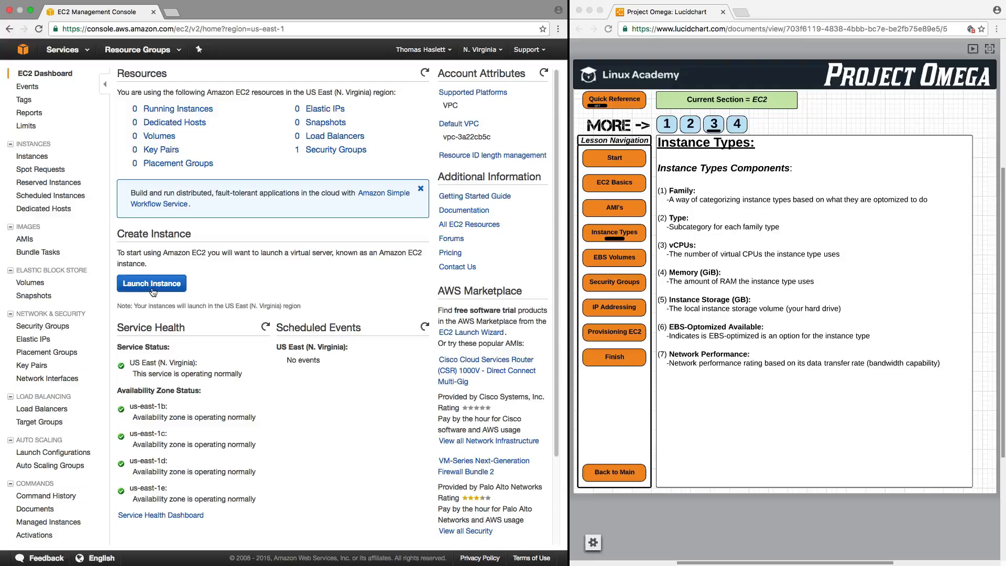
{"action": "left_click", "coordinate": [151, 283]}
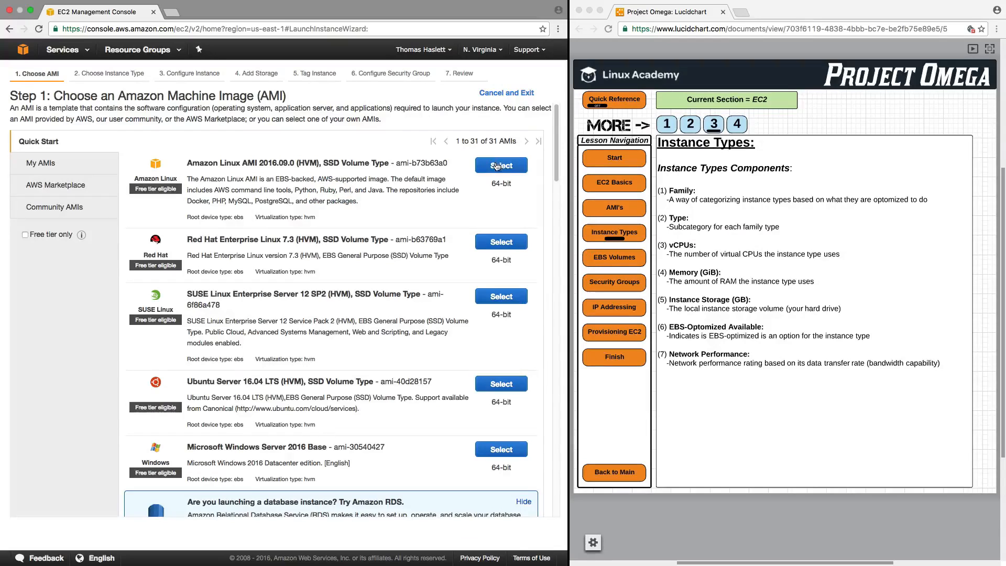
{"action": "left_click", "coordinate": [501, 164]}
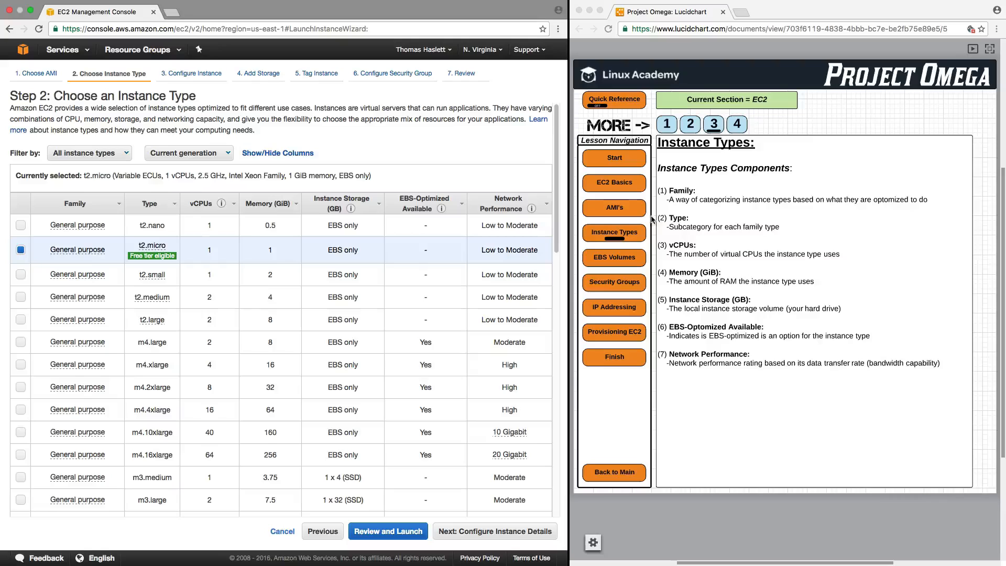
{"action": "mouse_move", "coordinate": [790, 212]}
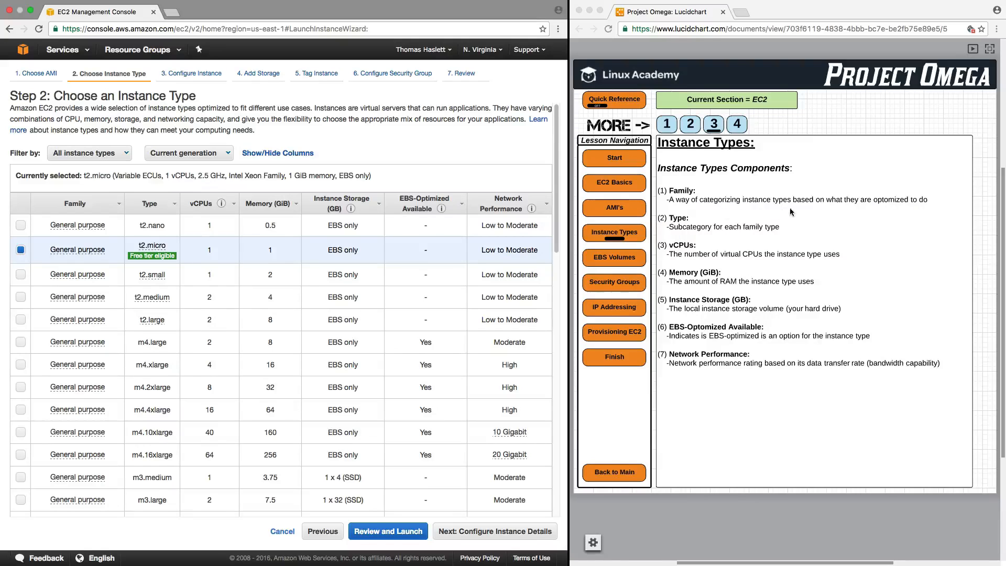
{"action": "mouse_move", "coordinate": [320, 308]}
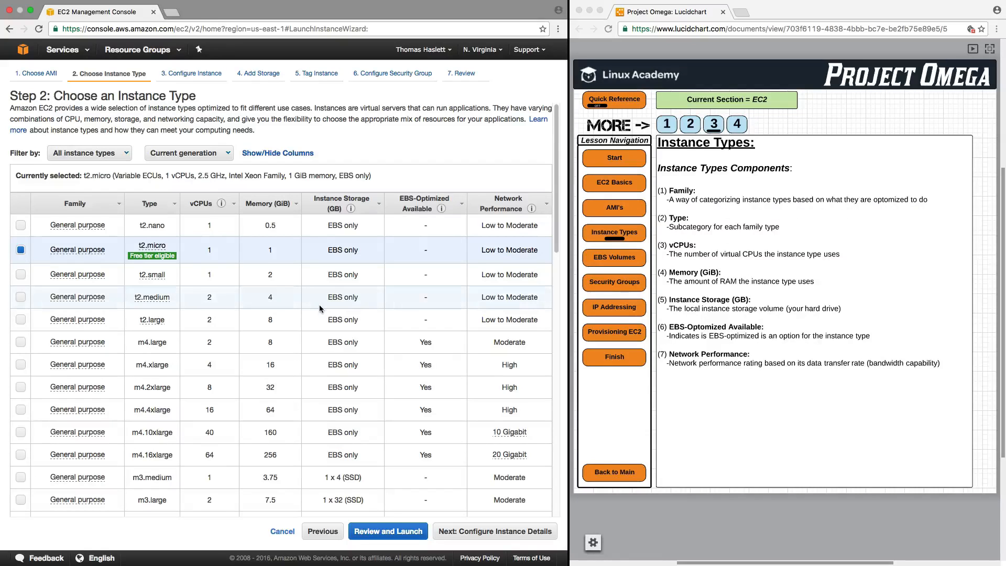
{"action": "mouse_move", "coordinate": [76, 319]}
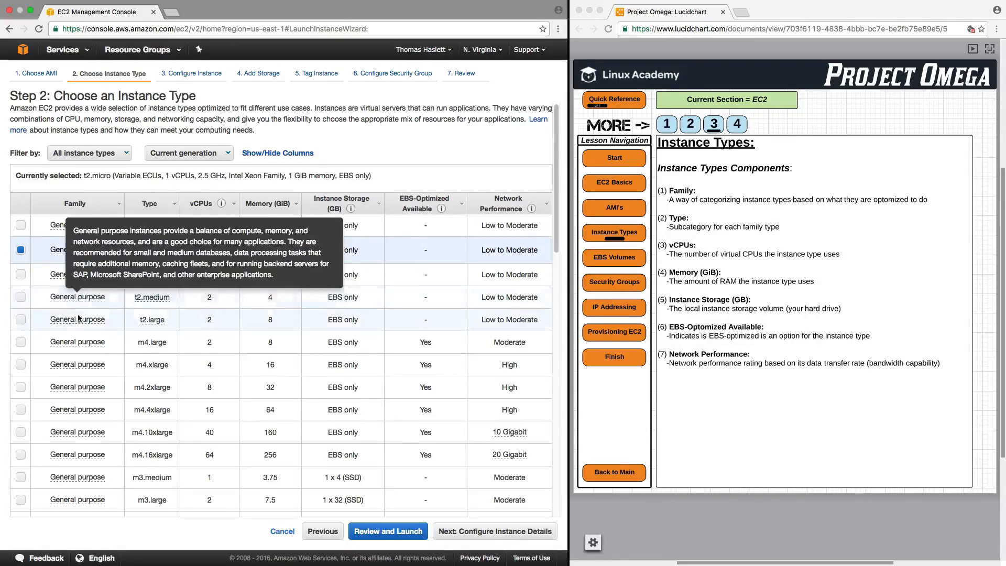
{"action": "mouse_move", "coordinate": [118, 269]}
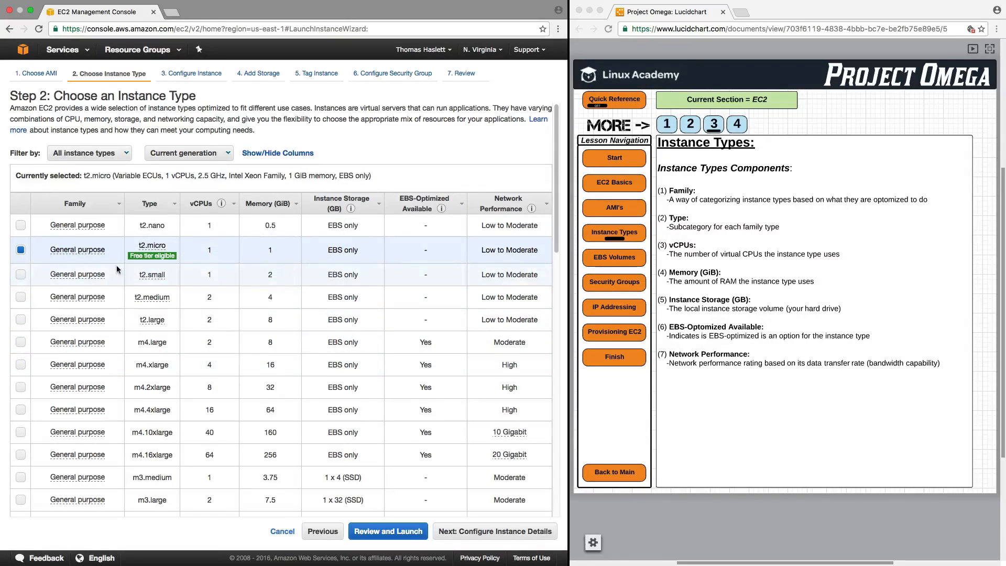
{"action": "scroll", "scroll_direction": "down", "scroll_amount": 3}
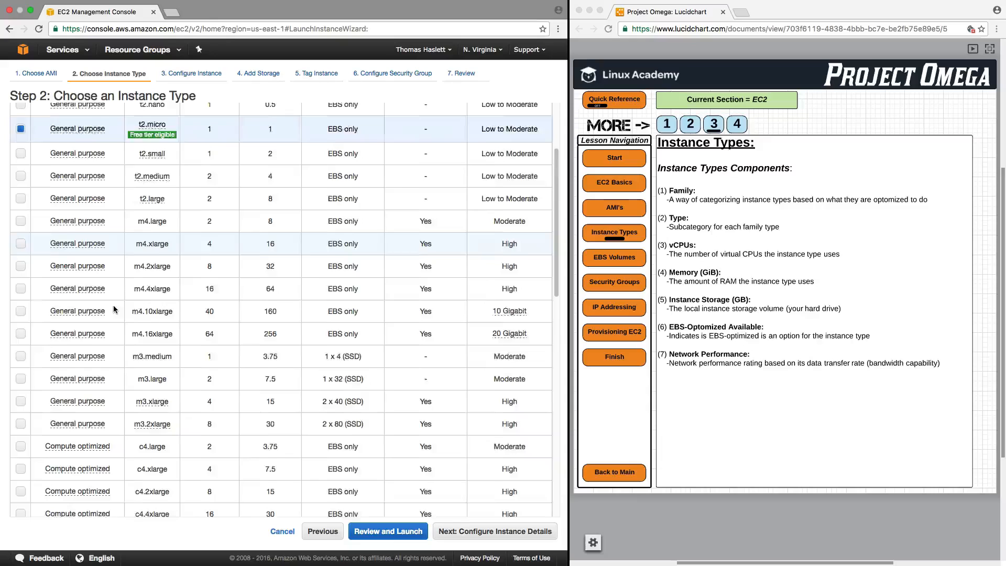
{"action": "scroll", "scroll_direction": "down", "scroll_amount": 3}
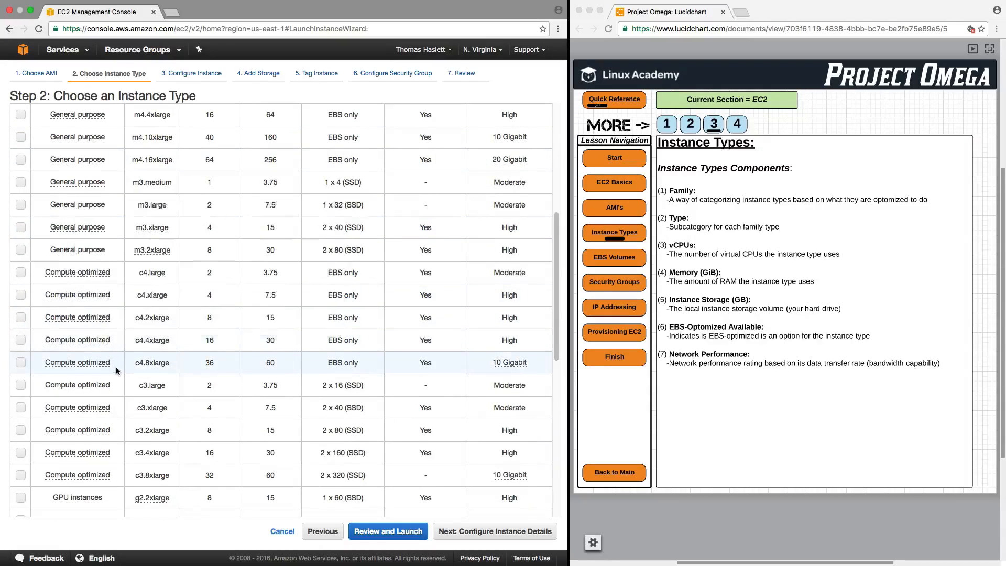
{"action": "scroll", "scroll_direction": "down", "scroll_amount": 3}
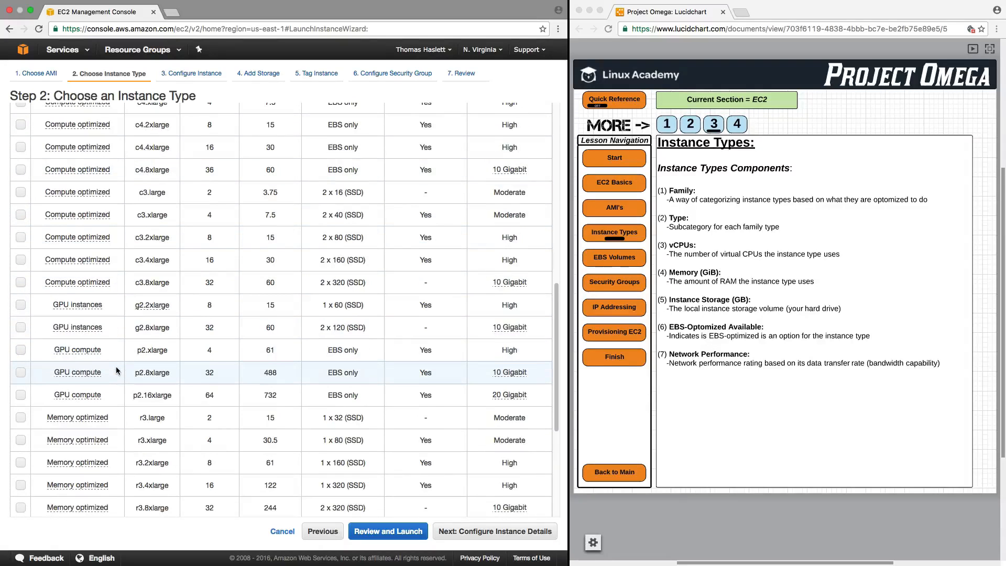
{"action": "scroll", "scroll_direction": "down", "scroll_amount": 3}
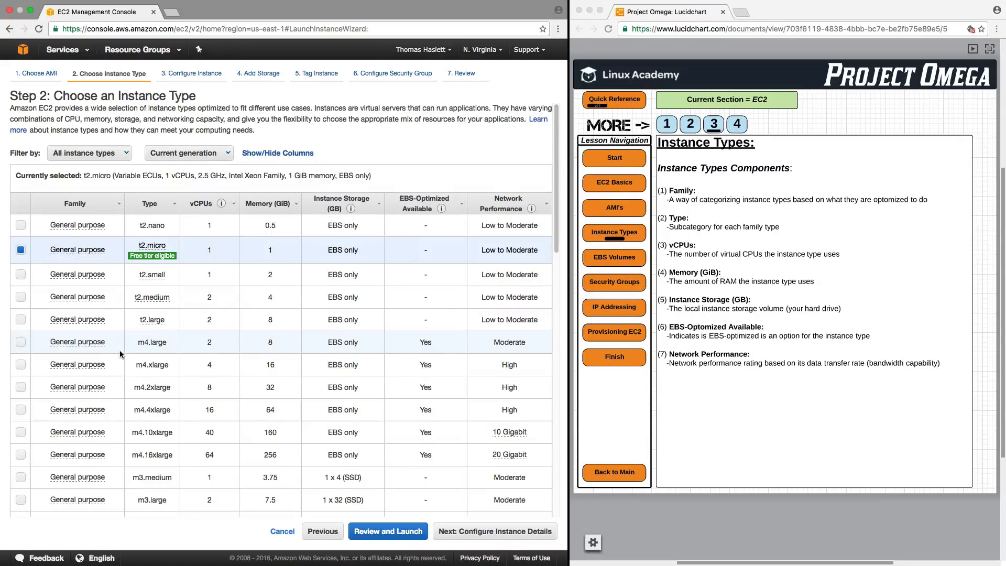
{"action": "mouse_move", "coordinate": [170, 438]}
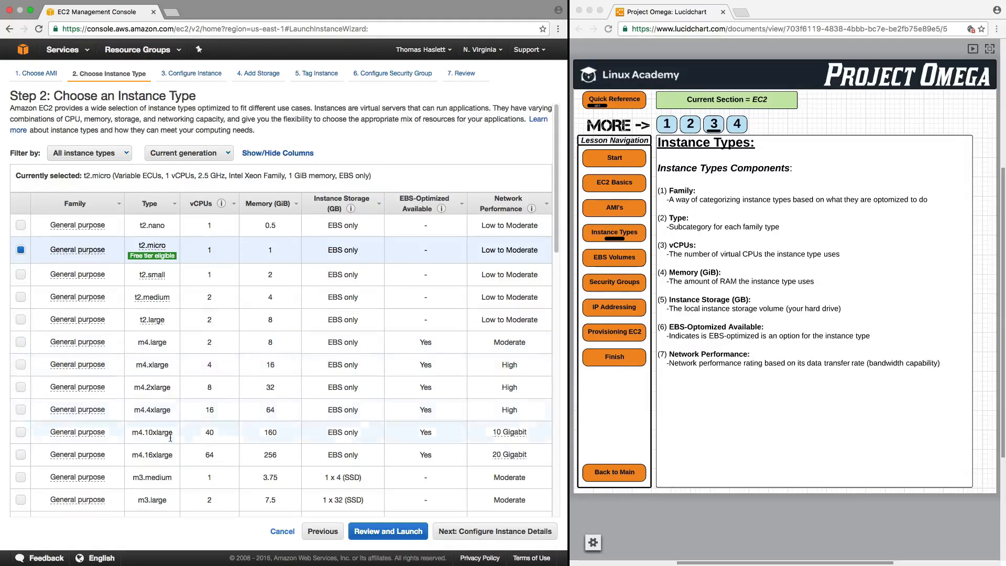
{"action": "mouse_move", "coordinate": [161, 386]}
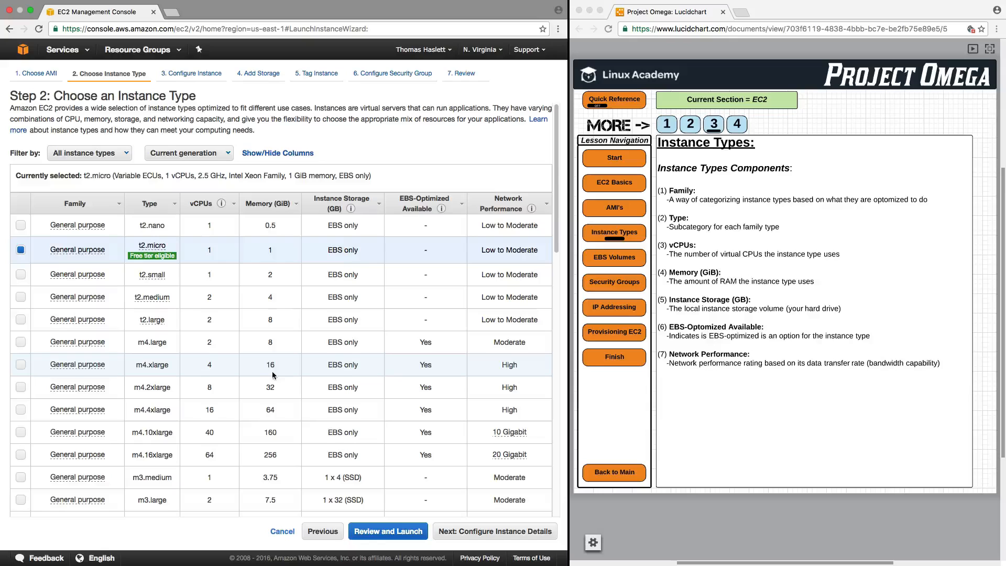
{"action": "mouse_move", "coordinate": [250, 369]}
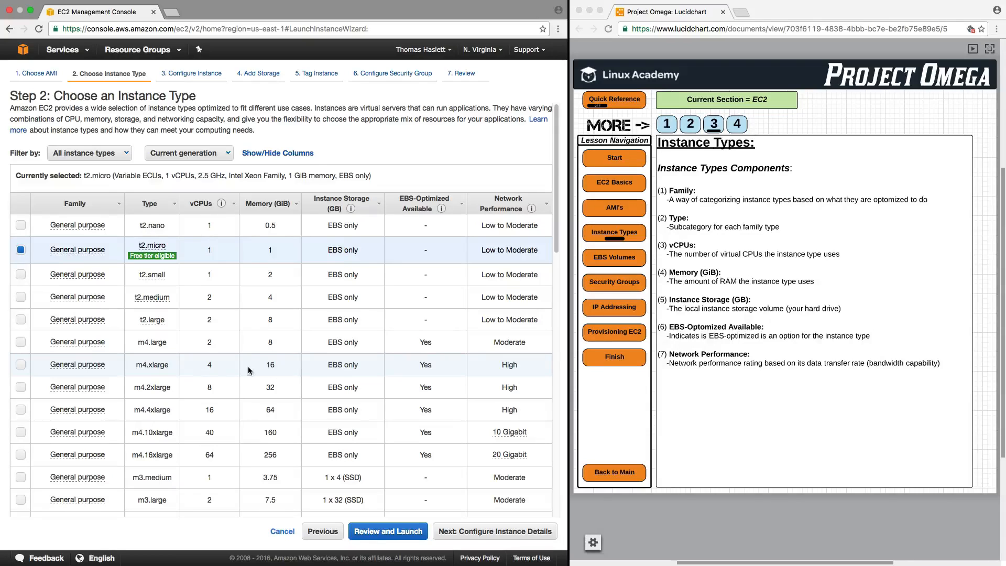
{"action": "mouse_move", "coordinate": [230, 322]}
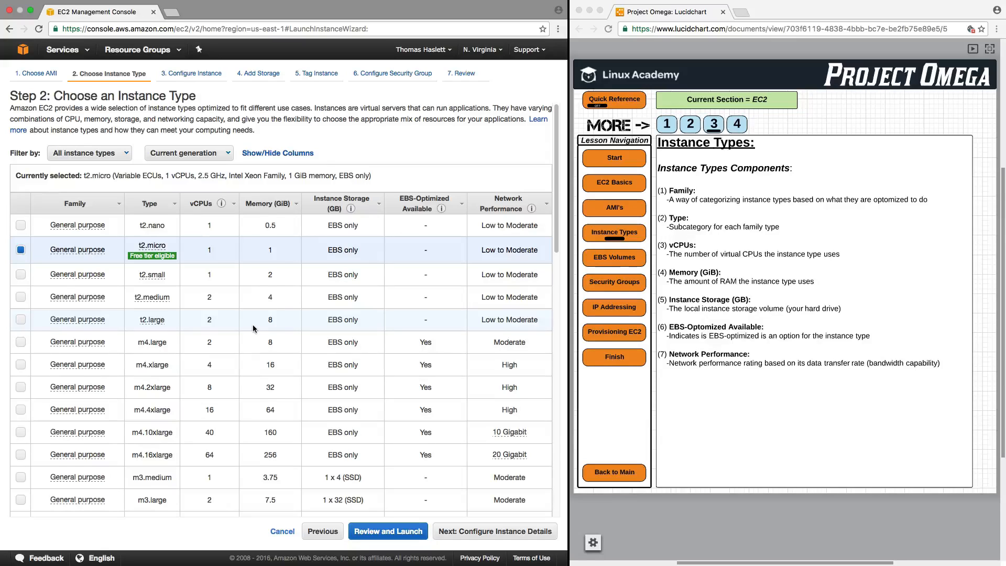
{"action": "mouse_move", "coordinate": [346, 386]}
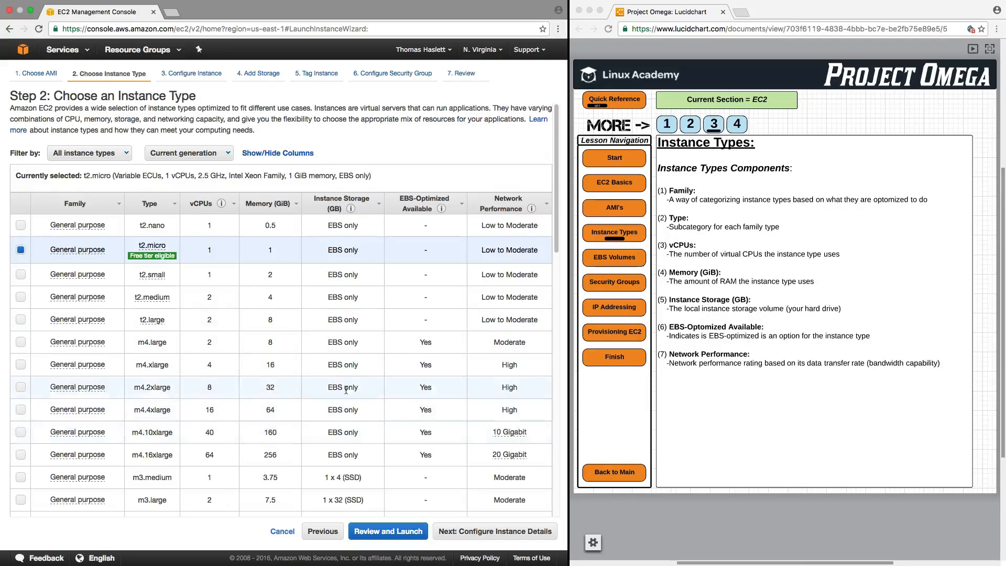
{"action": "mouse_move", "coordinate": [381, 375]}
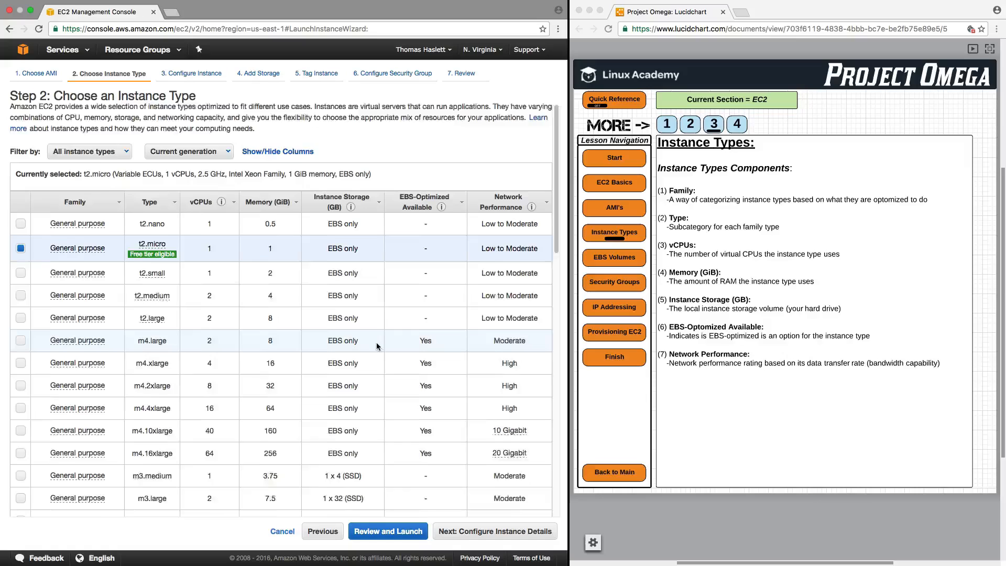
{"action": "scroll", "scroll_direction": "down", "scroll_amount": 3}
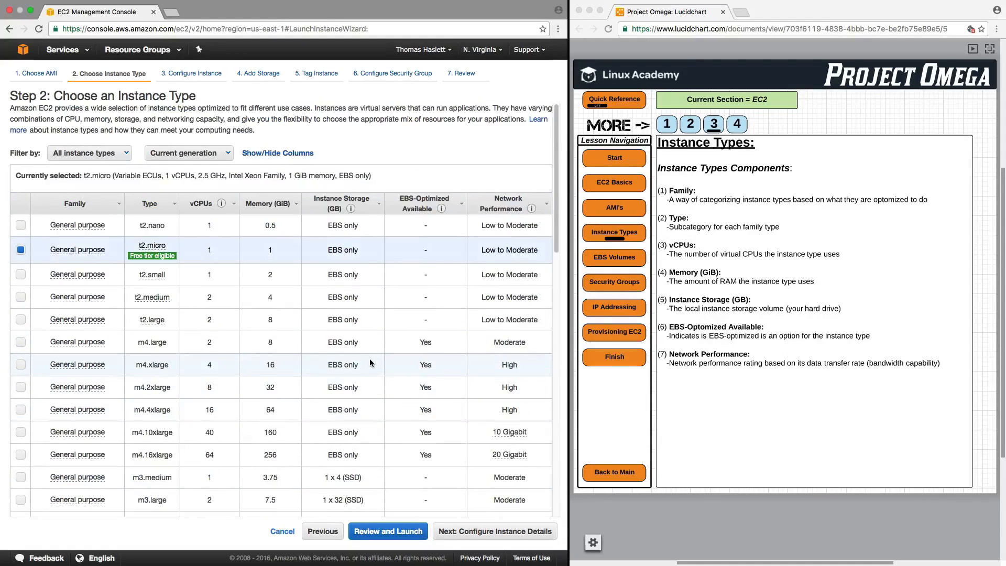
{"action": "mouse_move", "coordinate": [438, 291]}
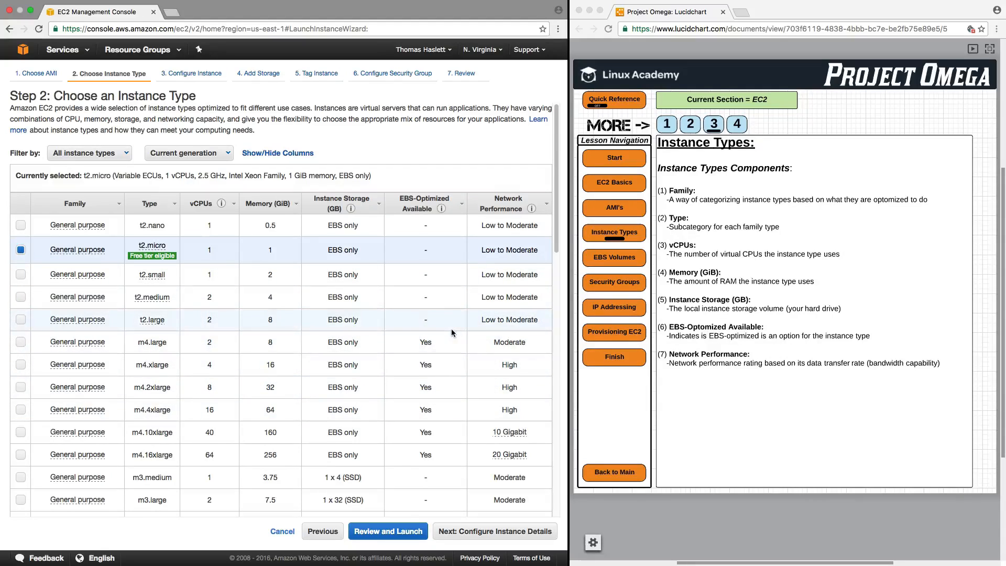
{"action": "mouse_move", "coordinate": [508, 311]}
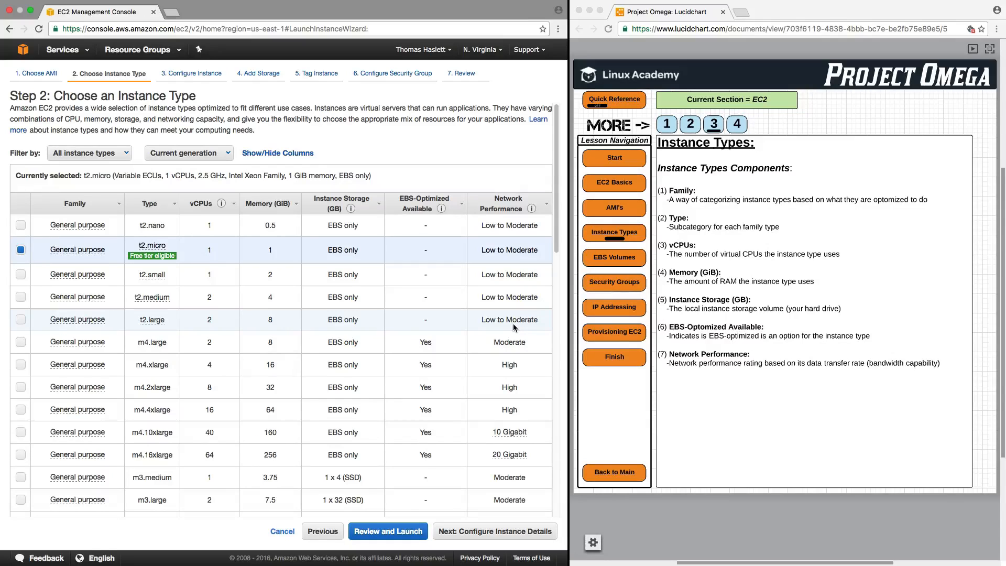
{"action": "scroll", "scroll_direction": "down", "scroll_amount": 3}
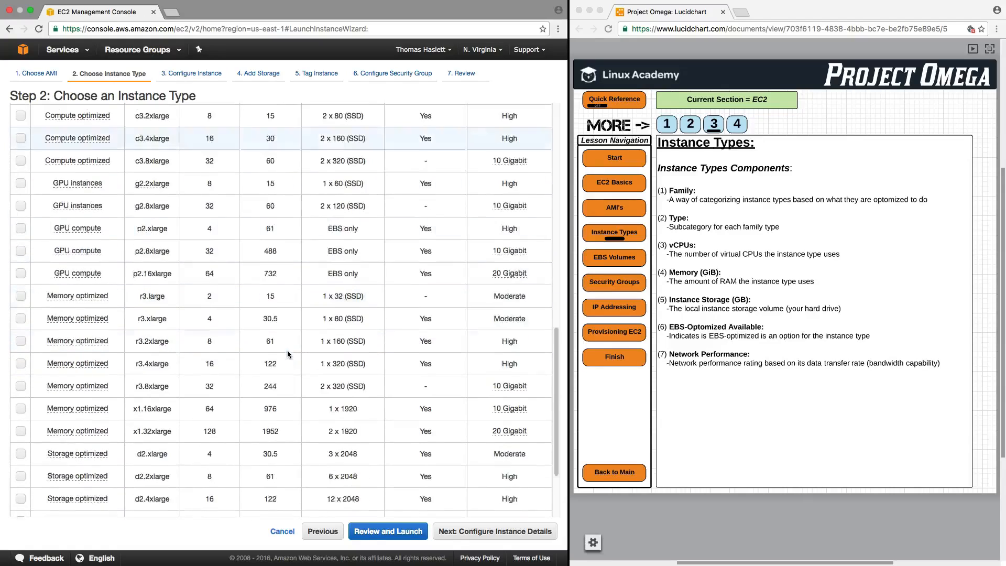
{"action": "scroll", "scroll_direction": "down", "scroll_amount": 3}
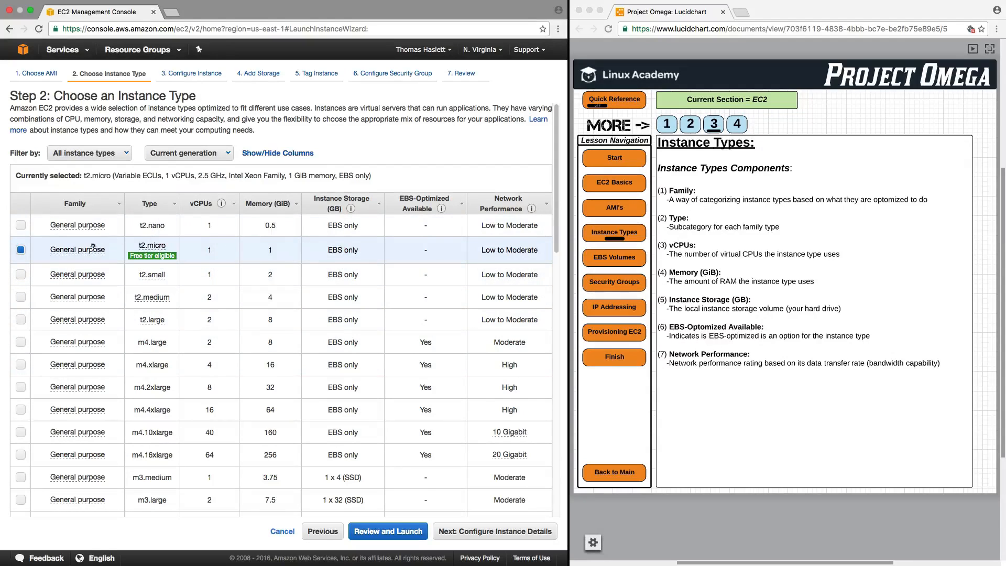
{"action": "mouse_move", "coordinate": [373, 265]}
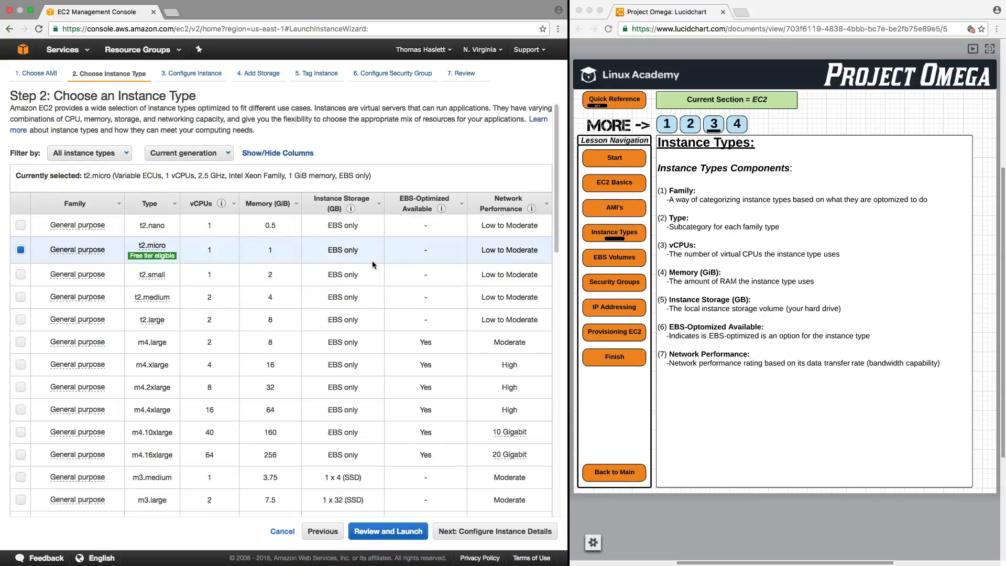
Show page 4 of the lesson, the 'What is an Instance Type?' definitions
{"action": "left_click", "coordinate": [737, 124]}
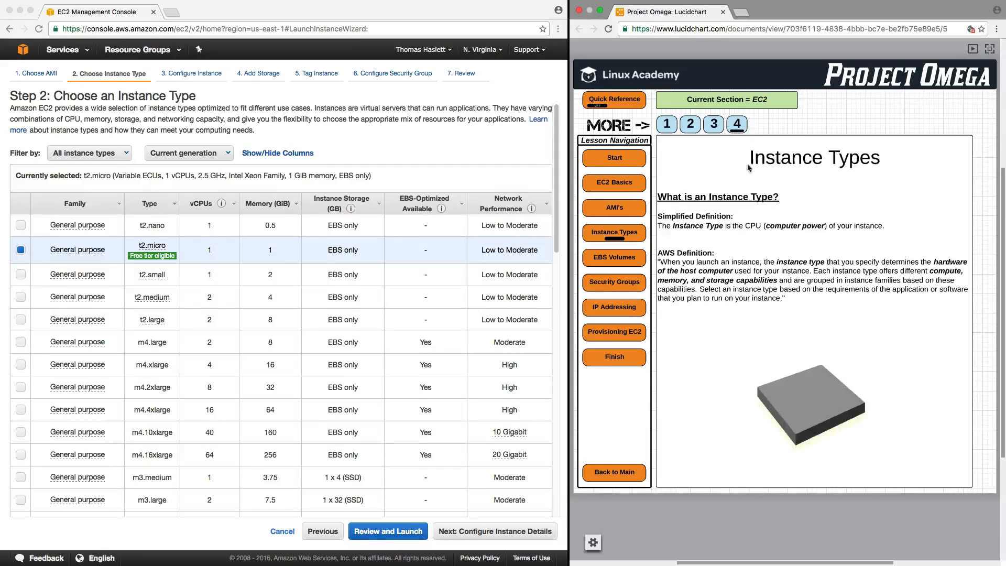
{"action": "mouse_move", "coordinate": [811, 296]}
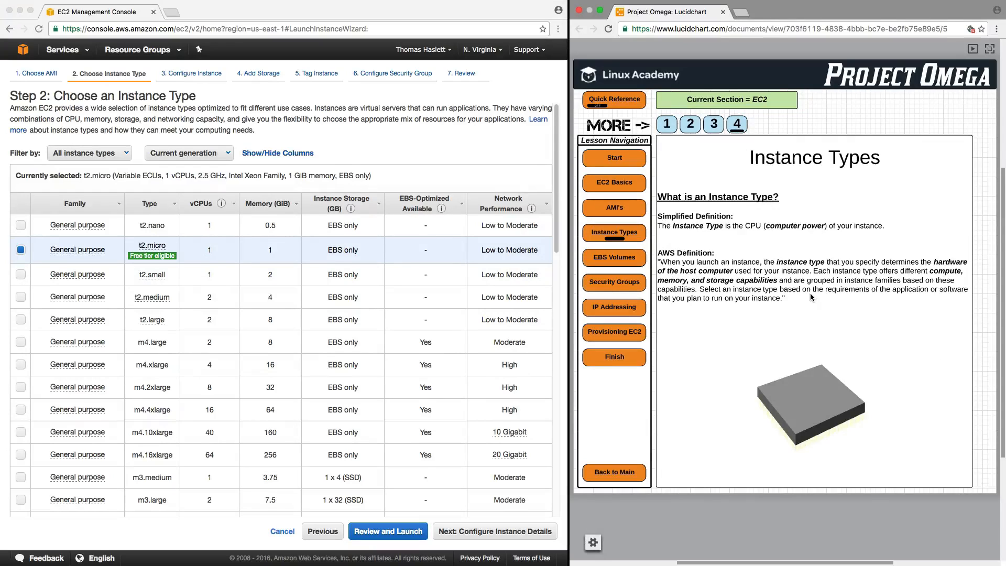
{"action": "mouse_move", "coordinate": [800, 246]}
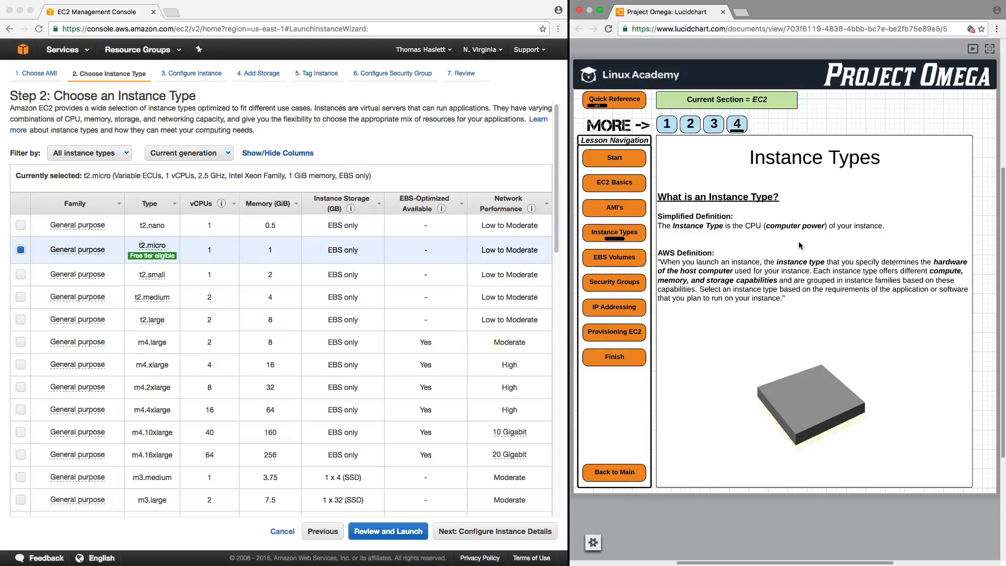
{"action": "mouse_move", "coordinate": [293, 314]}
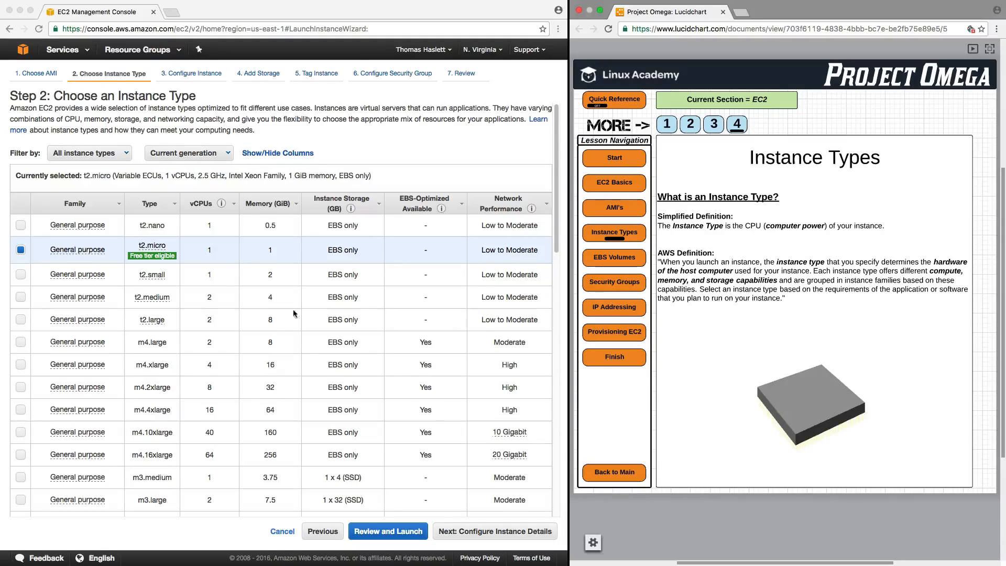
{"action": "mouse_move", "coordinate": [213, 265]}
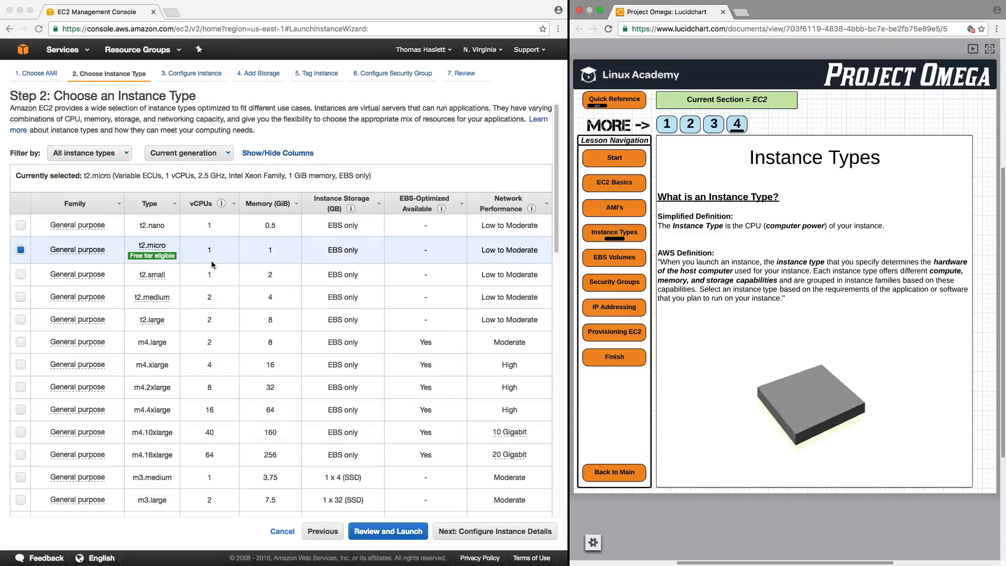
{"action": "mouse_move", "coordinate": [399, 315]}
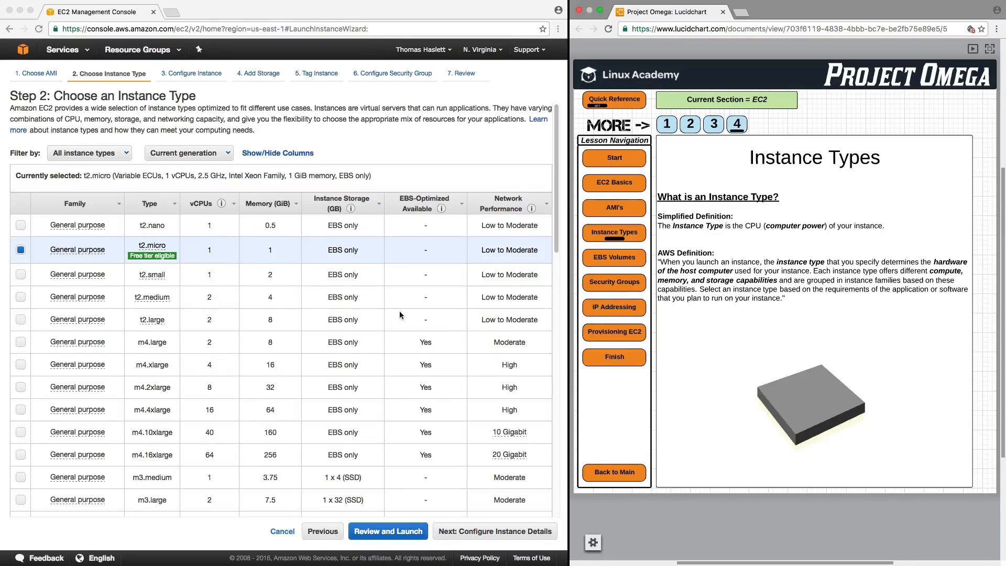
{"action": "mouse_move", "coordinate": [364, 275]}
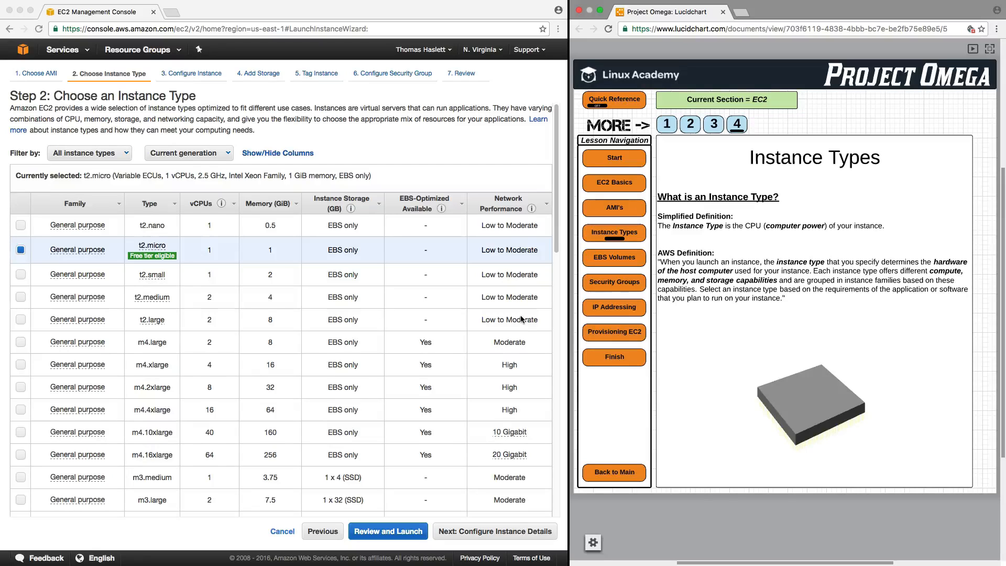
{"action": "mouse_move", "coordinate": [532, 325]}
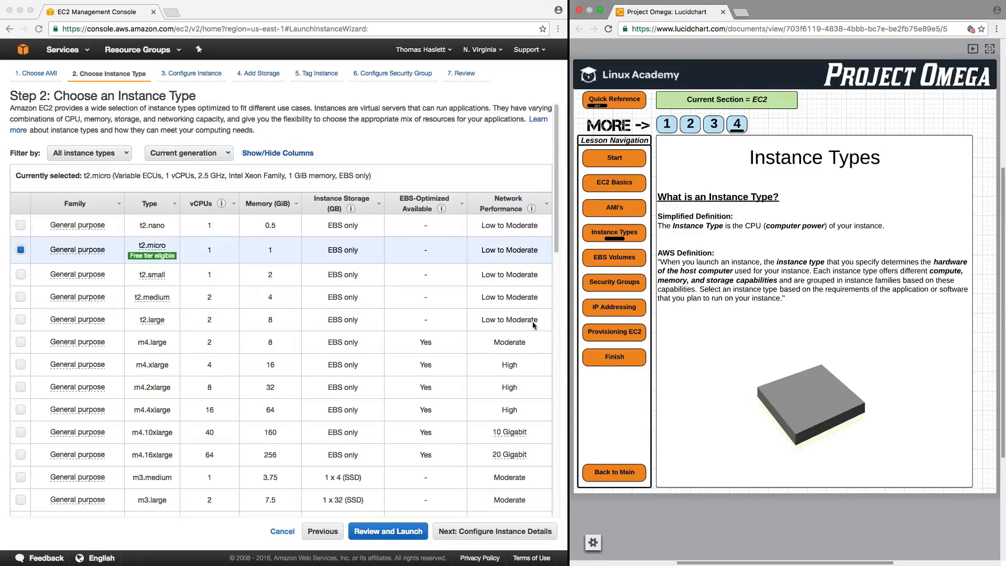